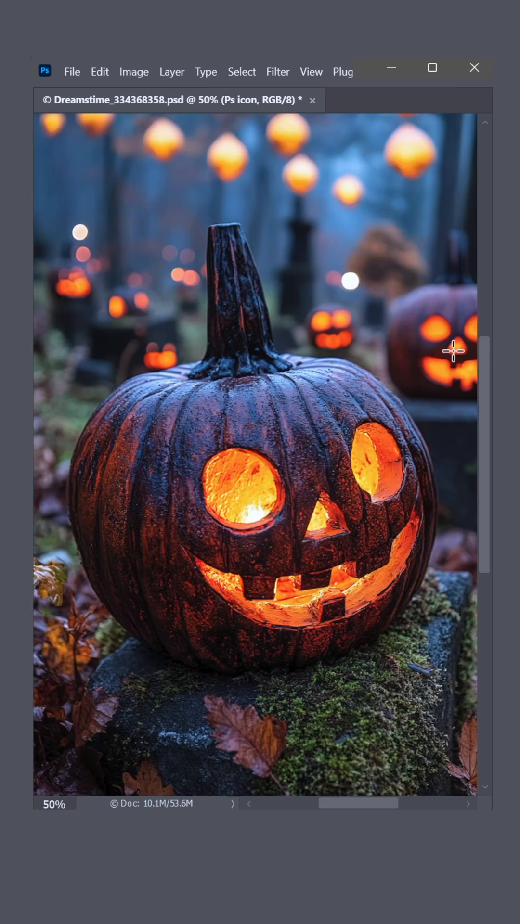
# Select the photo's Highlights via Color Range, covering the glowing lanterns and pumpkin faces
pyautogui.click(241, 72)
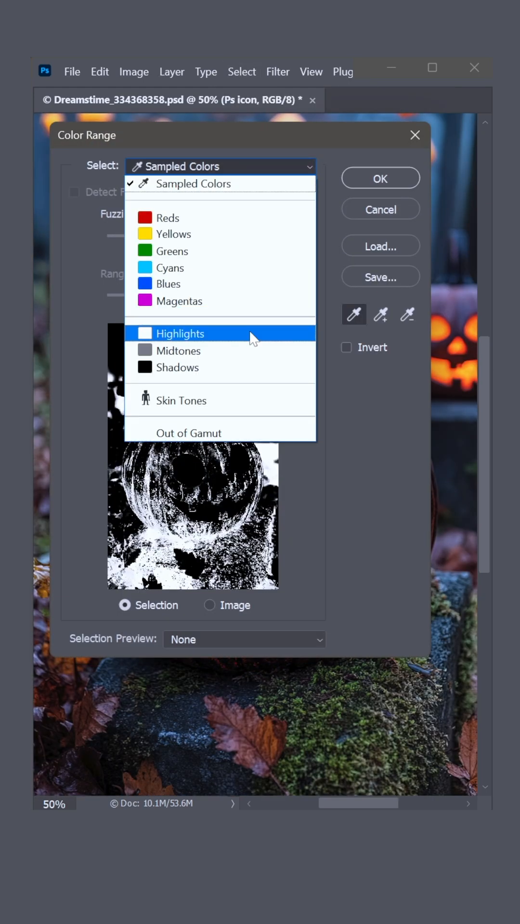
pyautogui.click(180, 333)
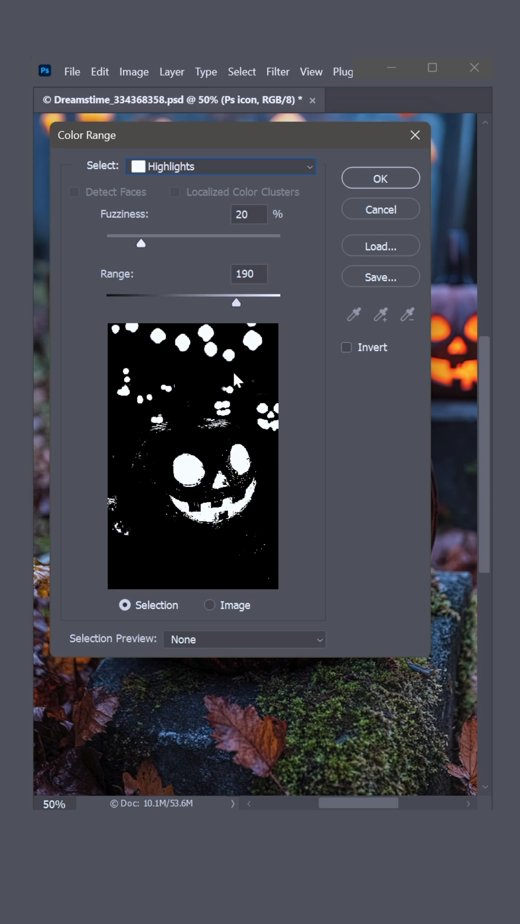
pyautogui.click(380, 178)
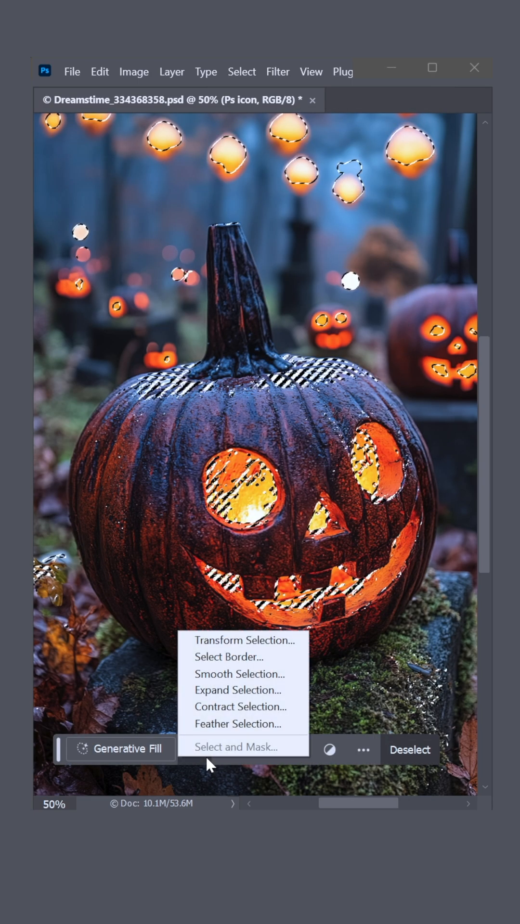
# Convert the highlight selection into a 60-pixel border and bring up Generative Fill's prompt bar
pyautogui.click(239, 656)
pyautogui.write('60')
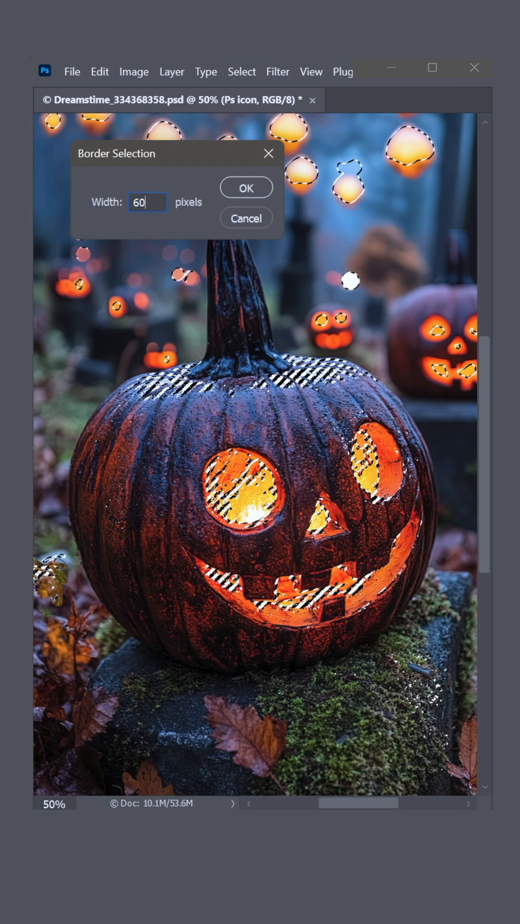
pyautogui.click(246, 187)
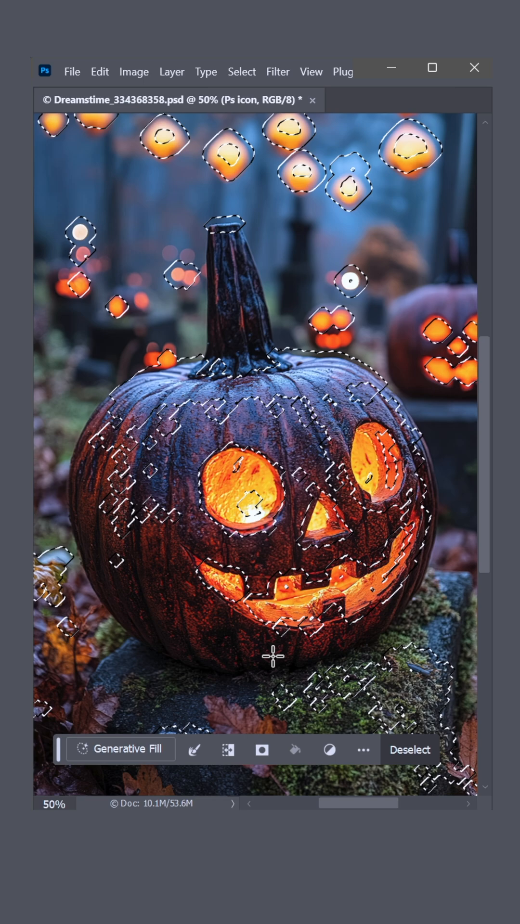
pyautogui.click(121, 749)
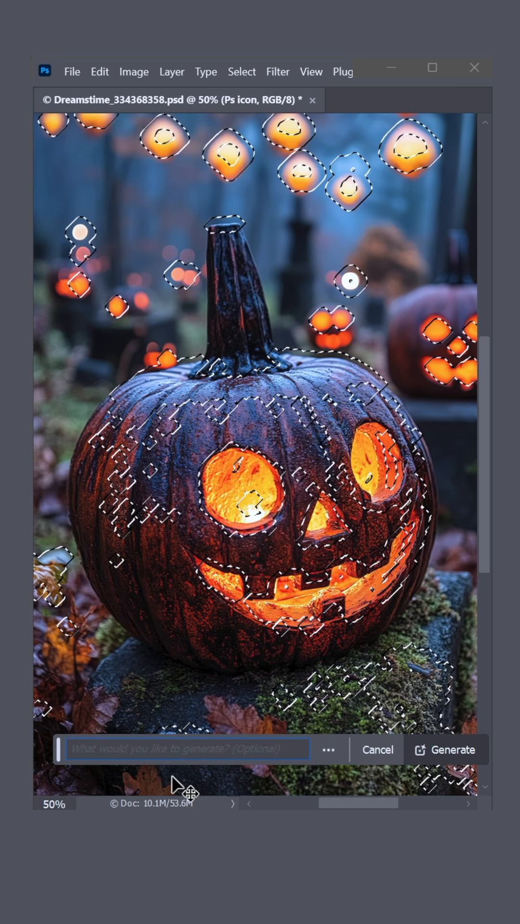
# Generate green slime variations along the highlight border and browse through them
pyautogui.click(445, 749)
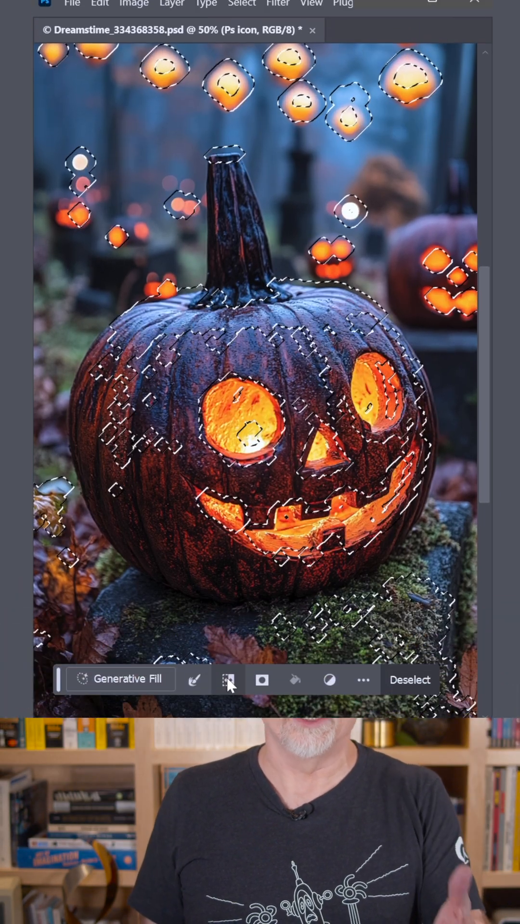
pyautogui.click(119, 679)
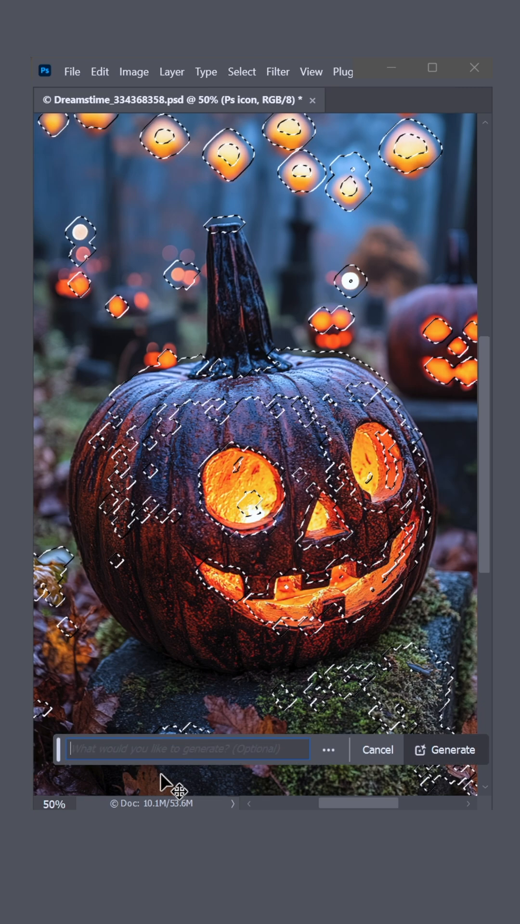
pyautogui.click(444, 750)
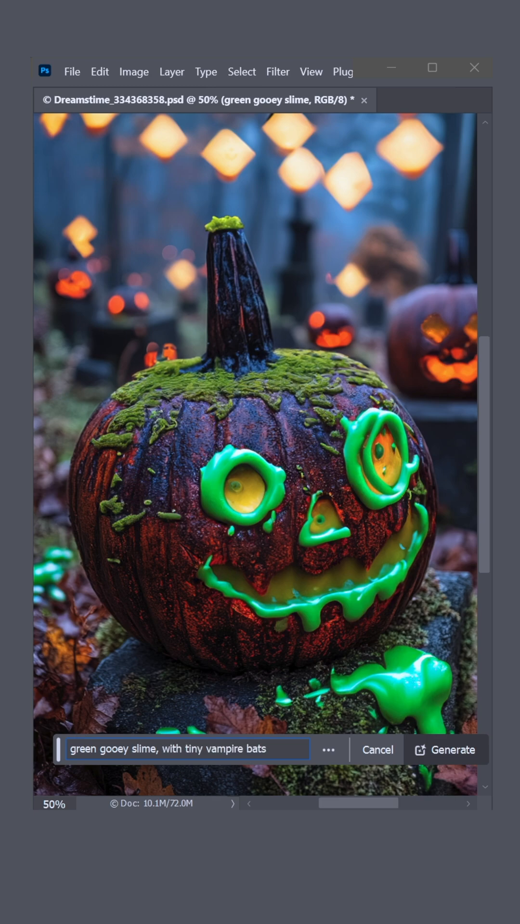
pyautogui.click(445, 749)
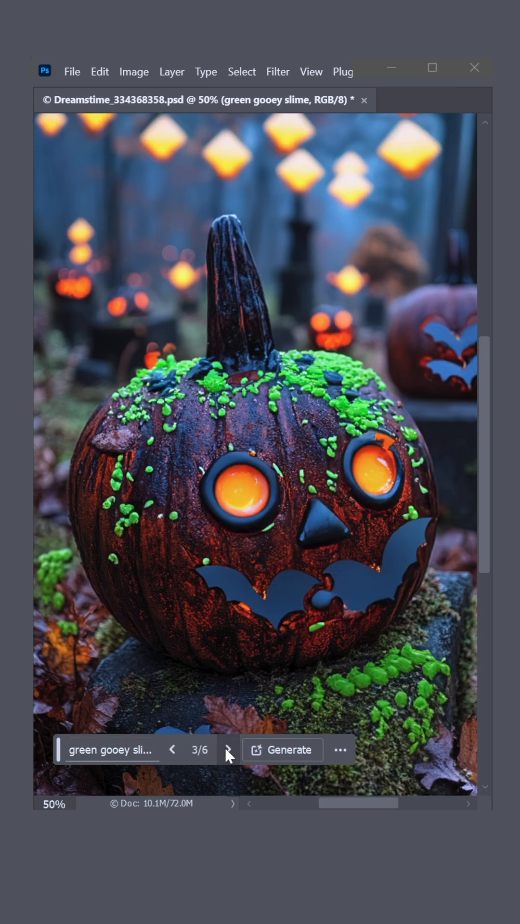
# Replace the prompt with a 'falling apart' decay description and generate peeling rind
pyautogui.click(228, 749)
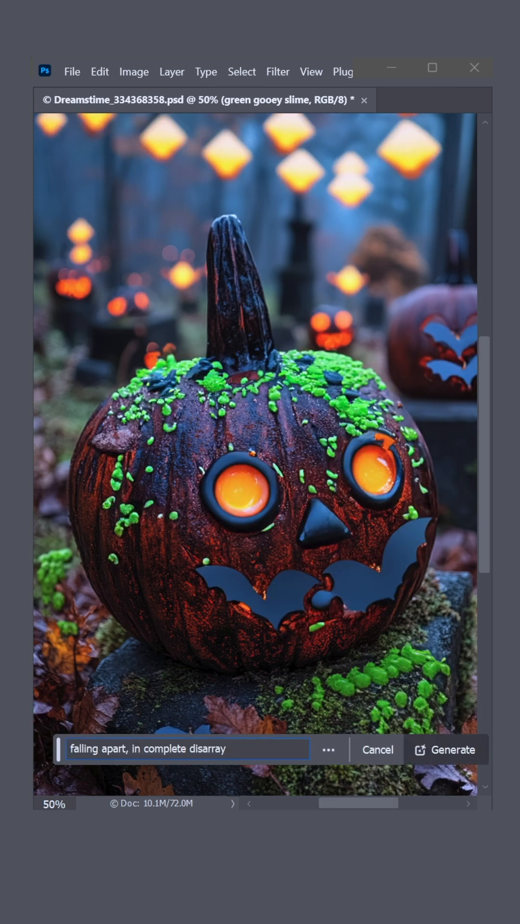
pyautogui.click(444, 749)
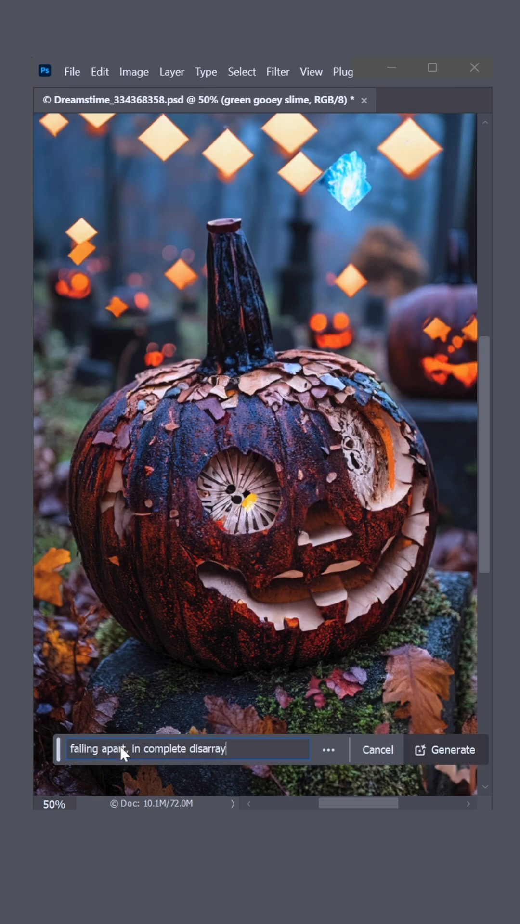
# Generate lava and magma variations of the glowing edges, browse them, and generate more
pyautogui.click(446, 749)
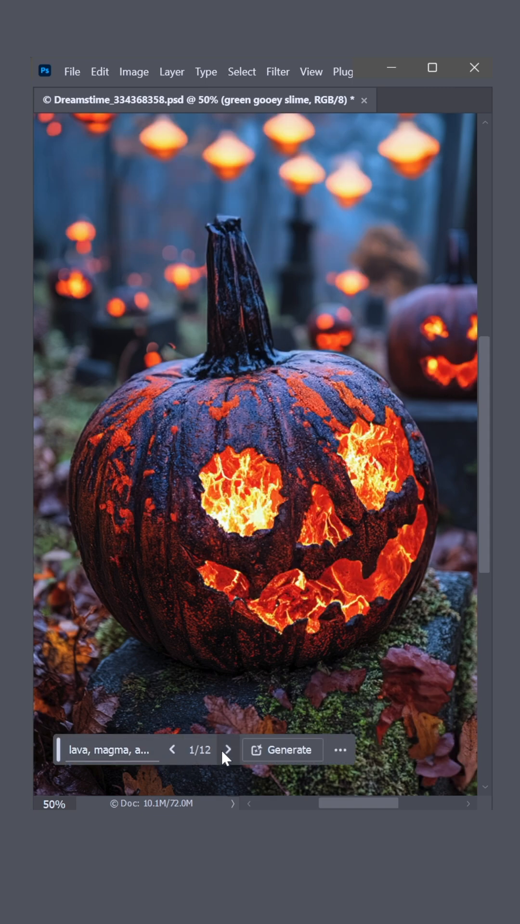
pyautogui.click(228, 749)
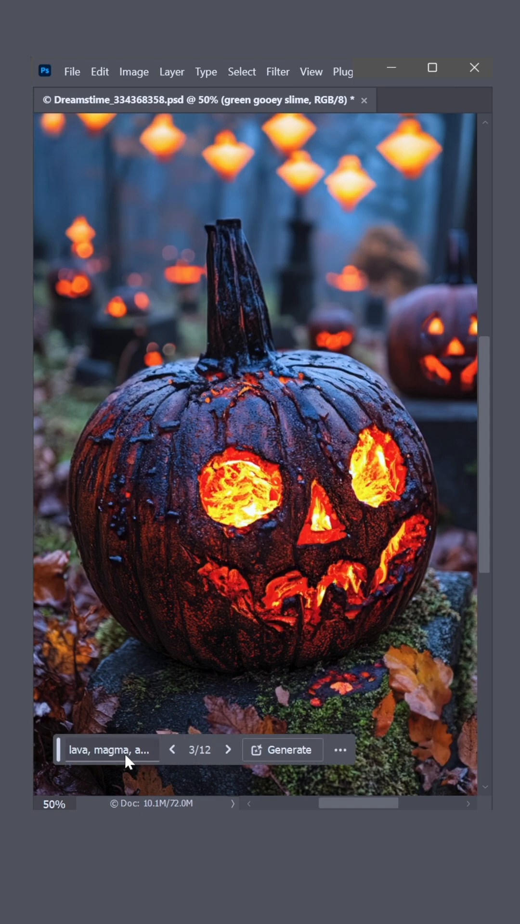
pyautogui.click(282, 749)
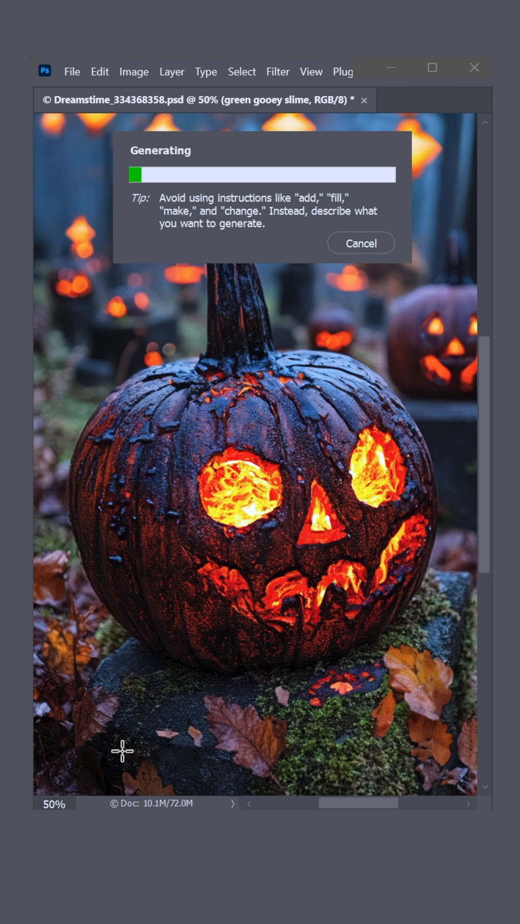